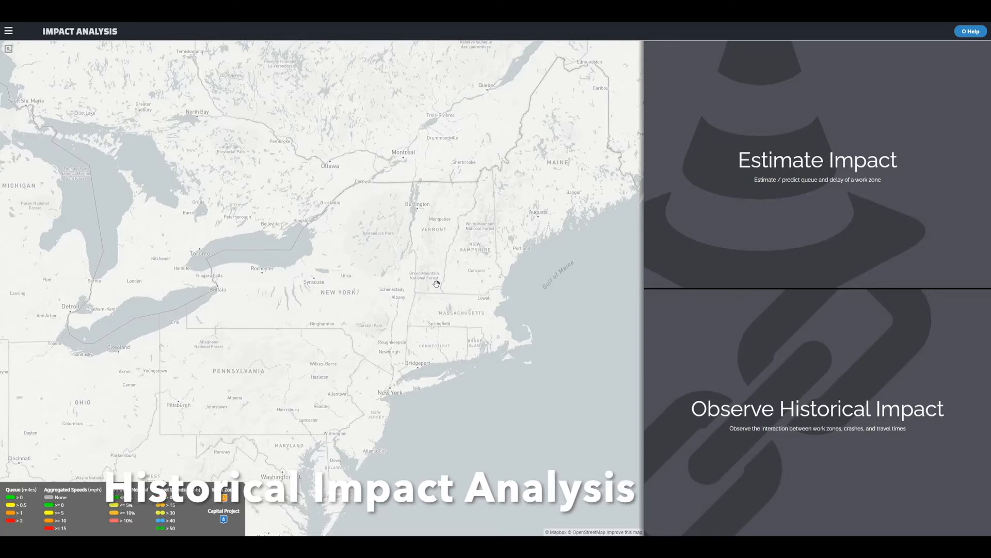
mouse_move(645, 255)
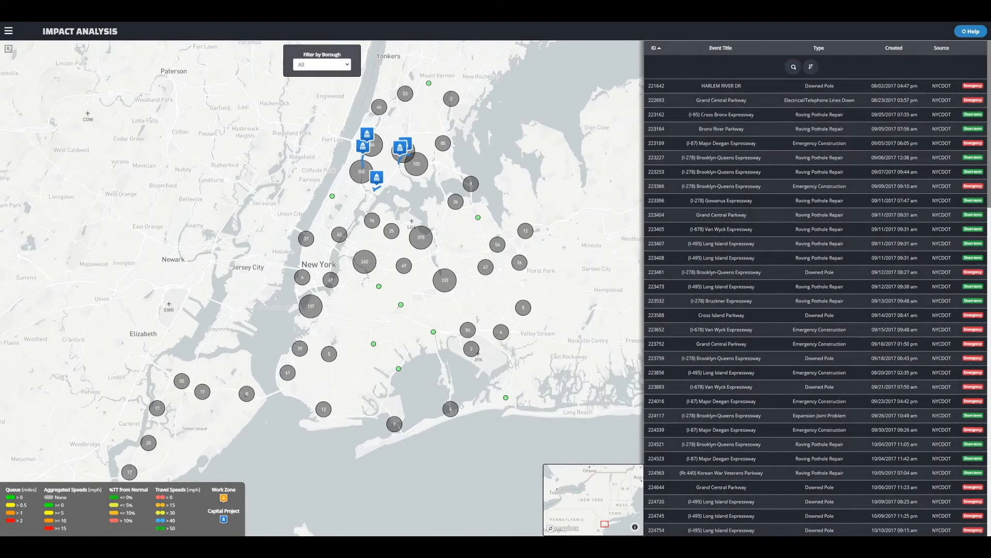
Step: Search events for 227587 and open the I-678 Whitestone Expressway work zone
left_click(792, 67)
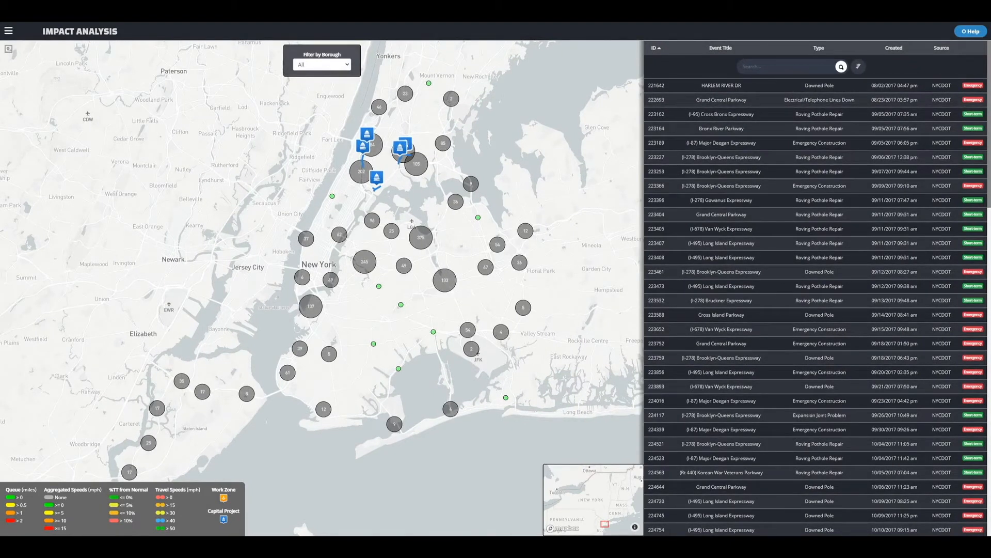
type("227587")
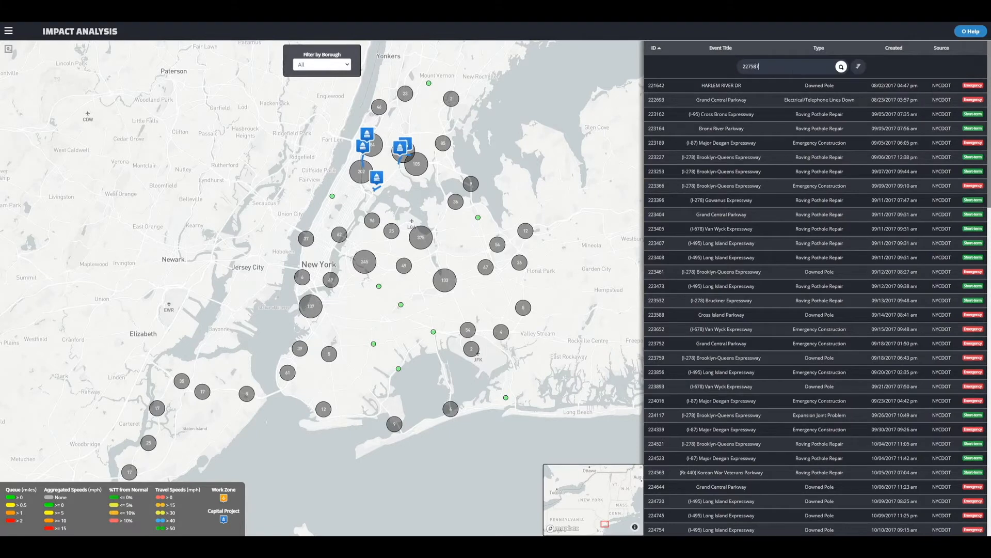
left_click(840, 67)
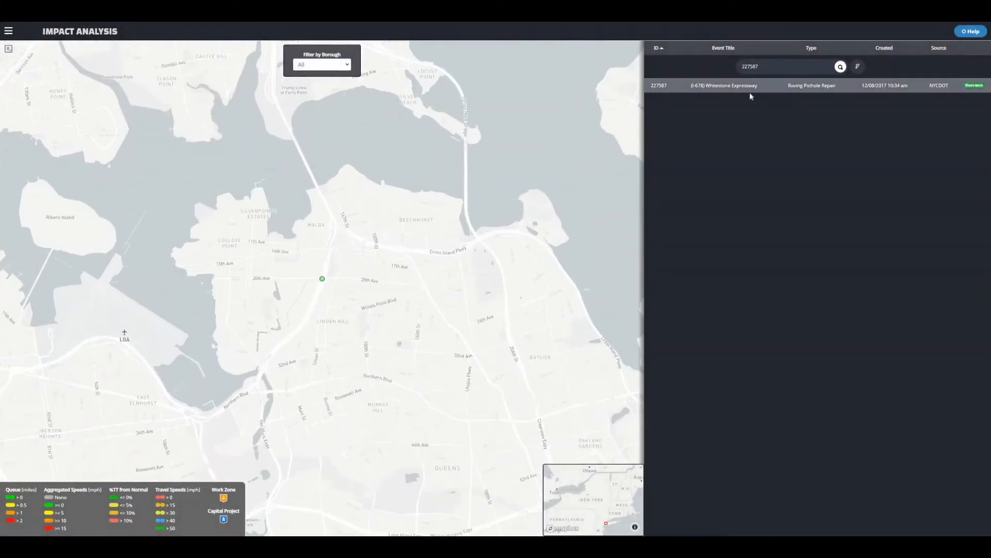
left_click(724, 85)
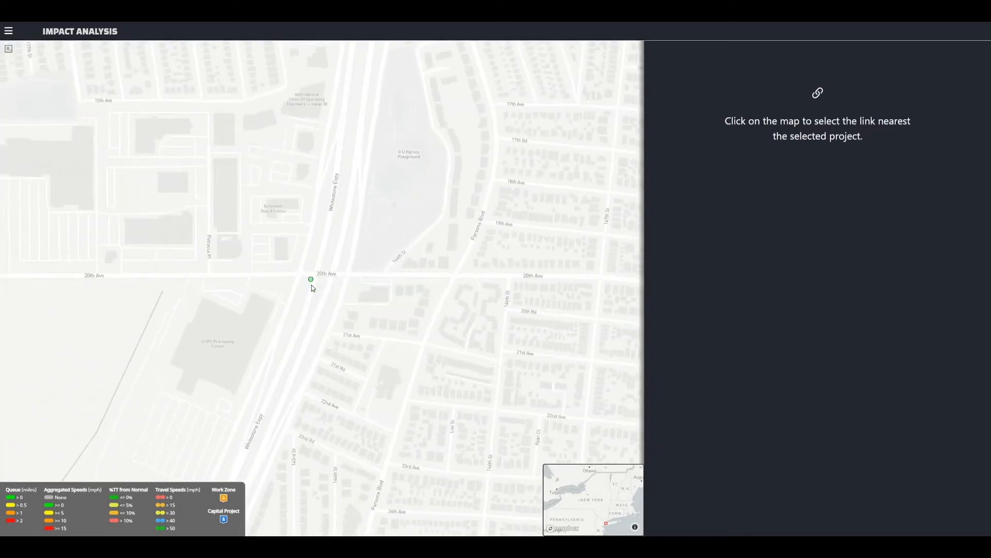
Step: Select the road link nearest the Whitestone Expressway work zone marker on the map
left_click(310, 279)
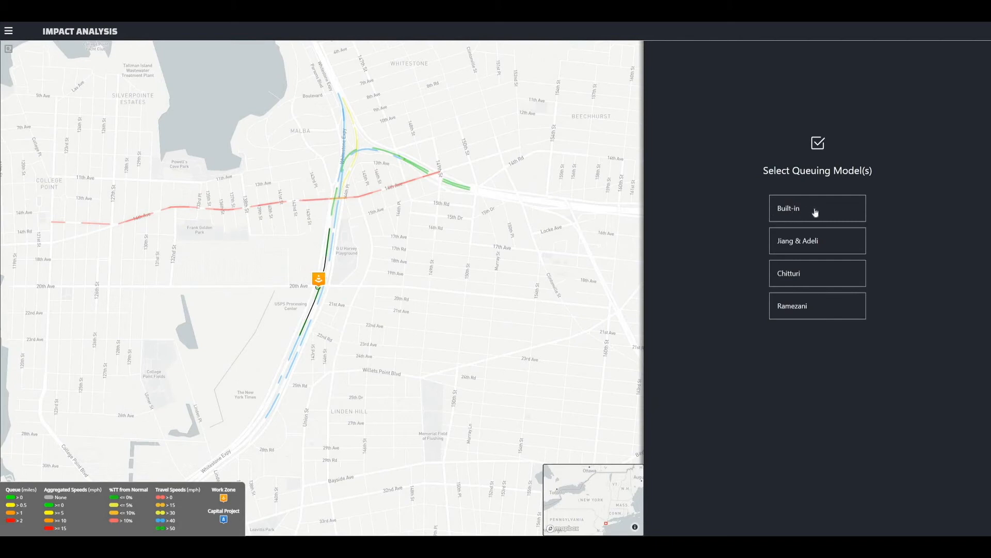
mouse_move(849, 353)
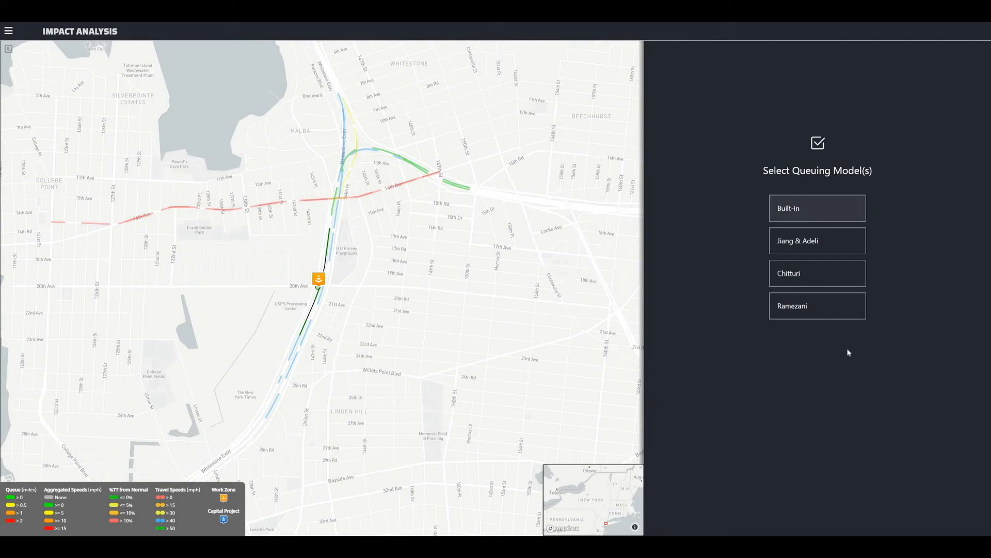
Step: Run the Built-in queuing model with 2 of 4 lanes closed
left_click(818, 207)
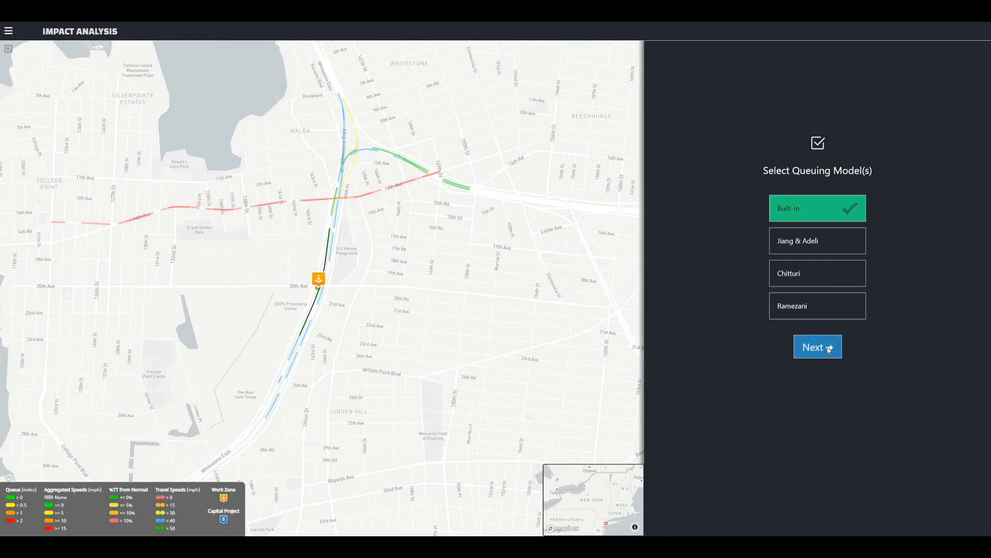
left_click(817, 347)
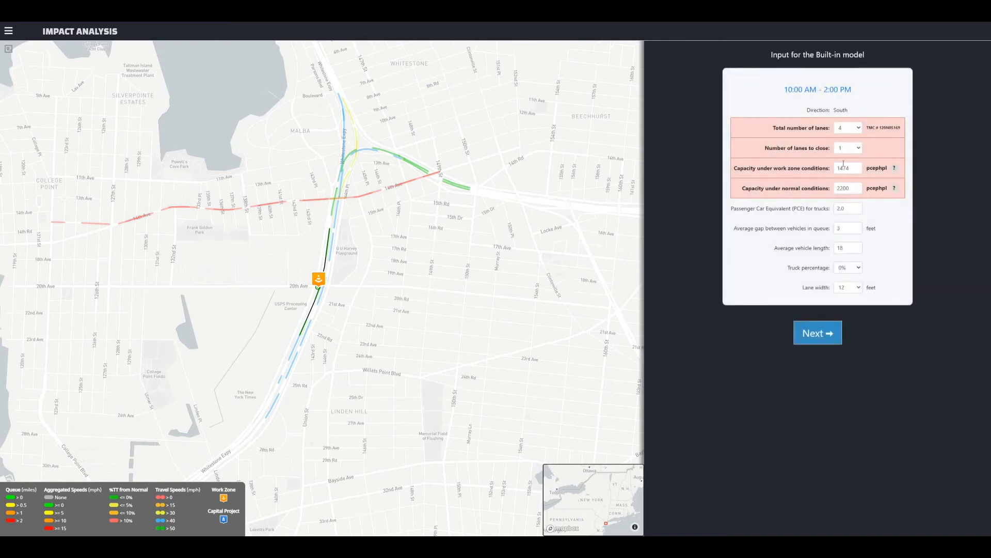
left_click(847, 147)
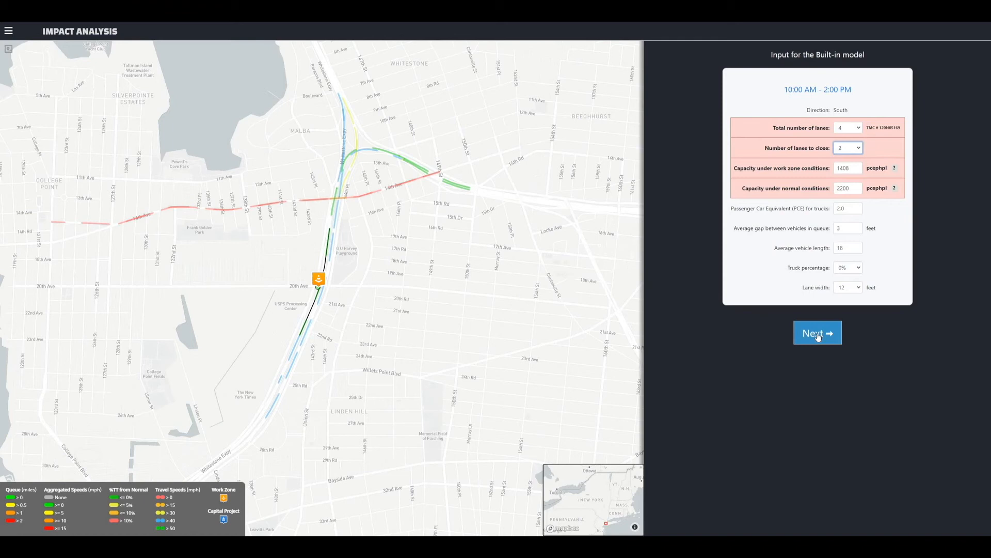
left_click(818, 333)
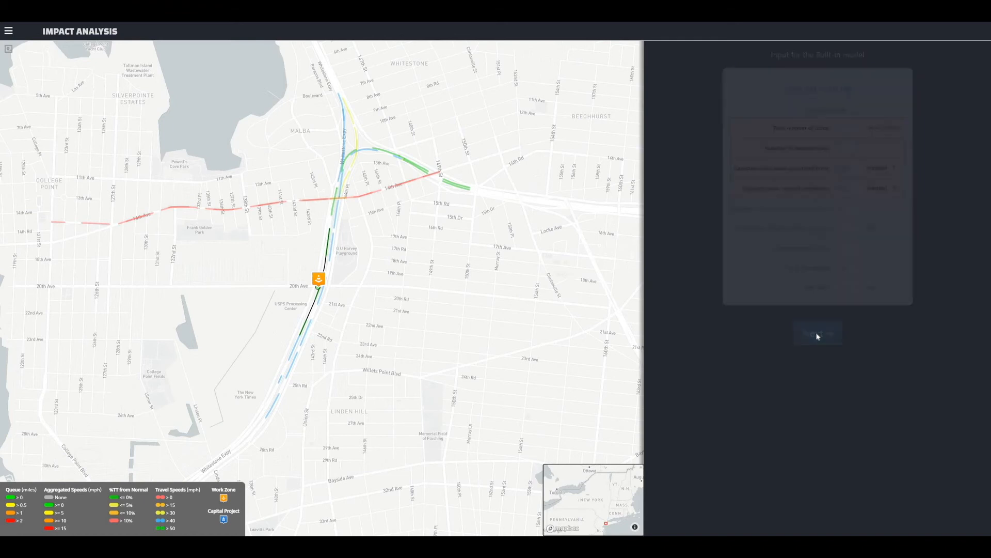
left_click(817, 332)
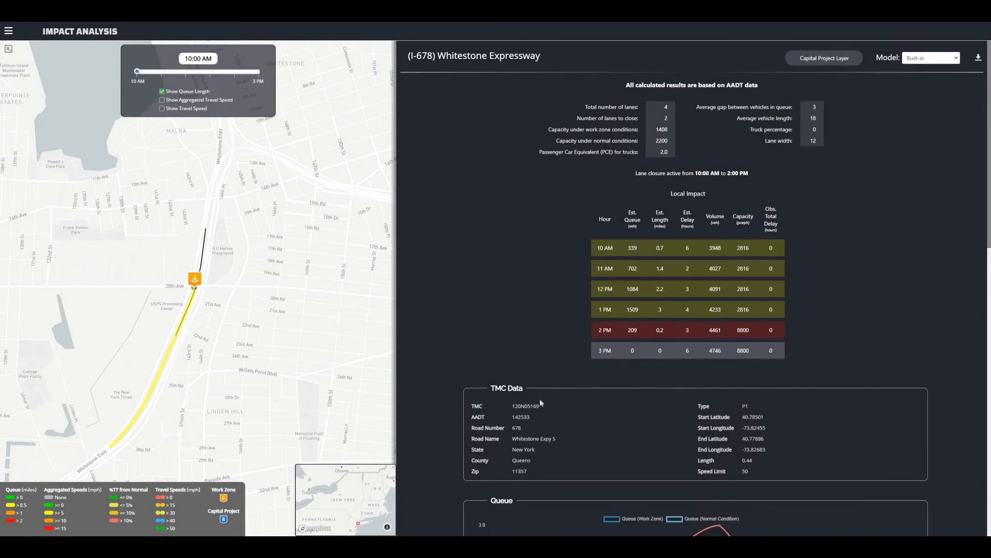
mouse_move(441, 380)
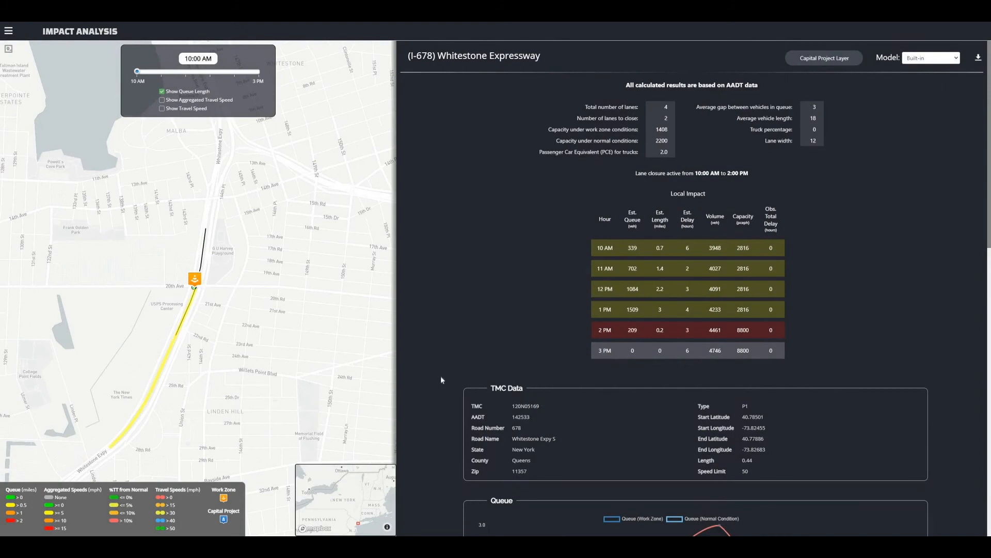
mouse_move(137, 70)
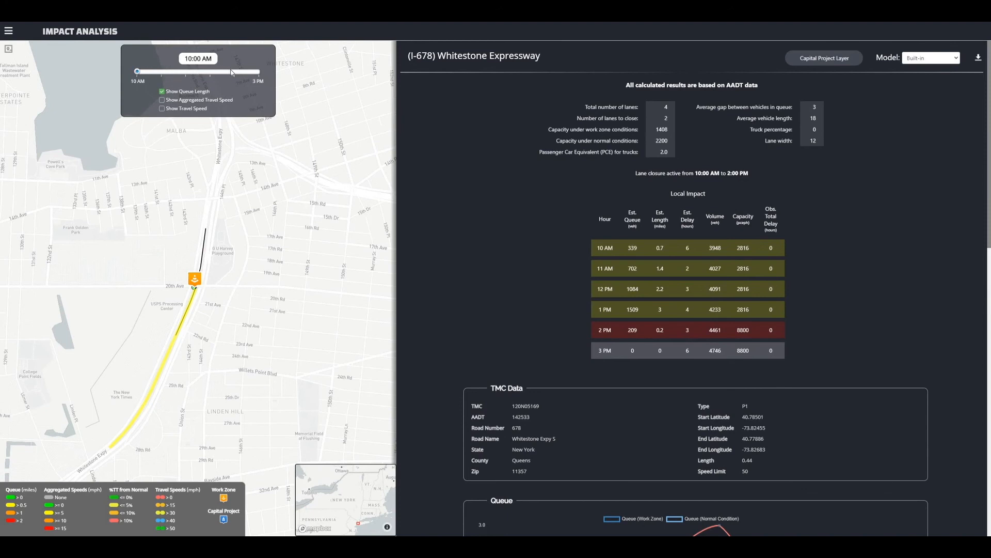
Step: Move the queue-length map time slider from 10:00 AM to 2:00 PM
left_click_drag(138, 71, 234, 71)
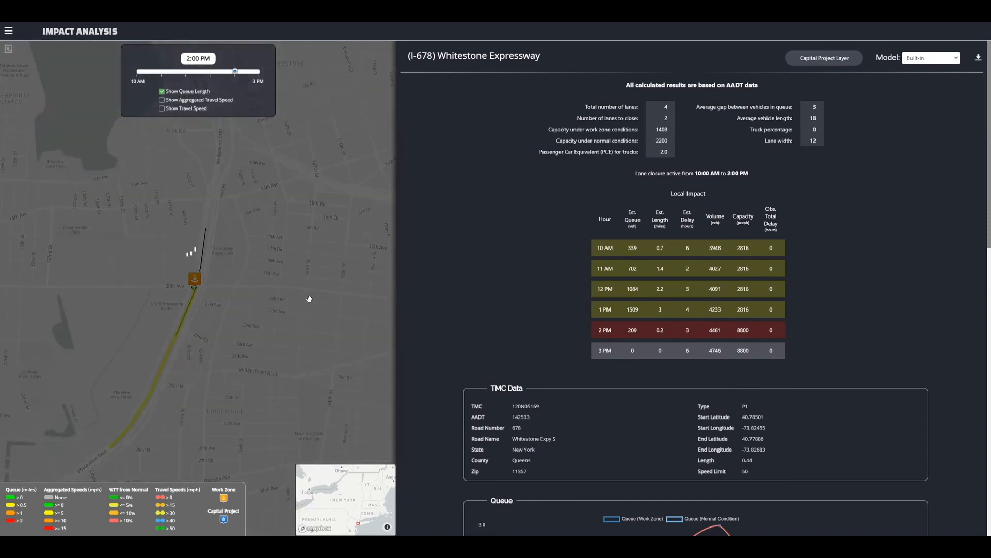